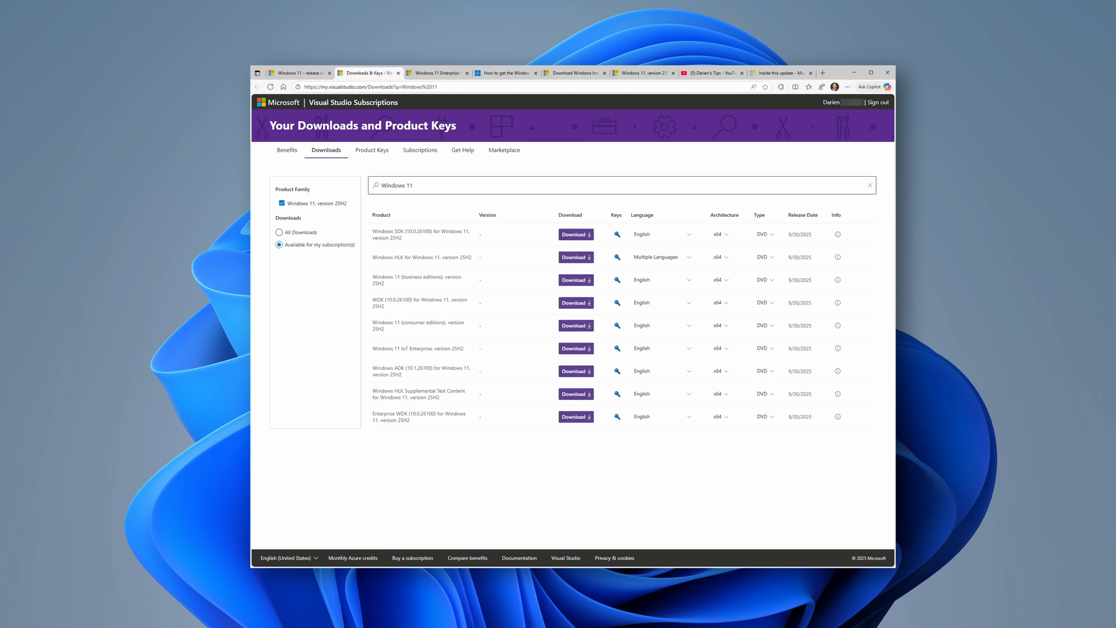
Cycle through the Enterprise evaluation, Experience Blog, and version 25H2 support tabs
click(436, 71)
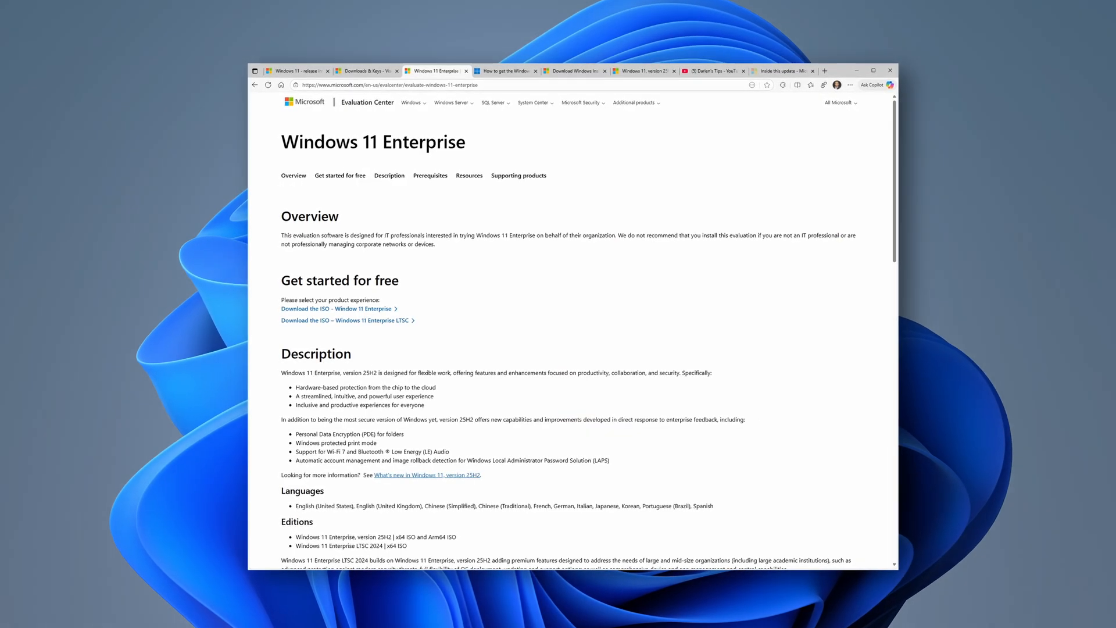
click(505, 69)
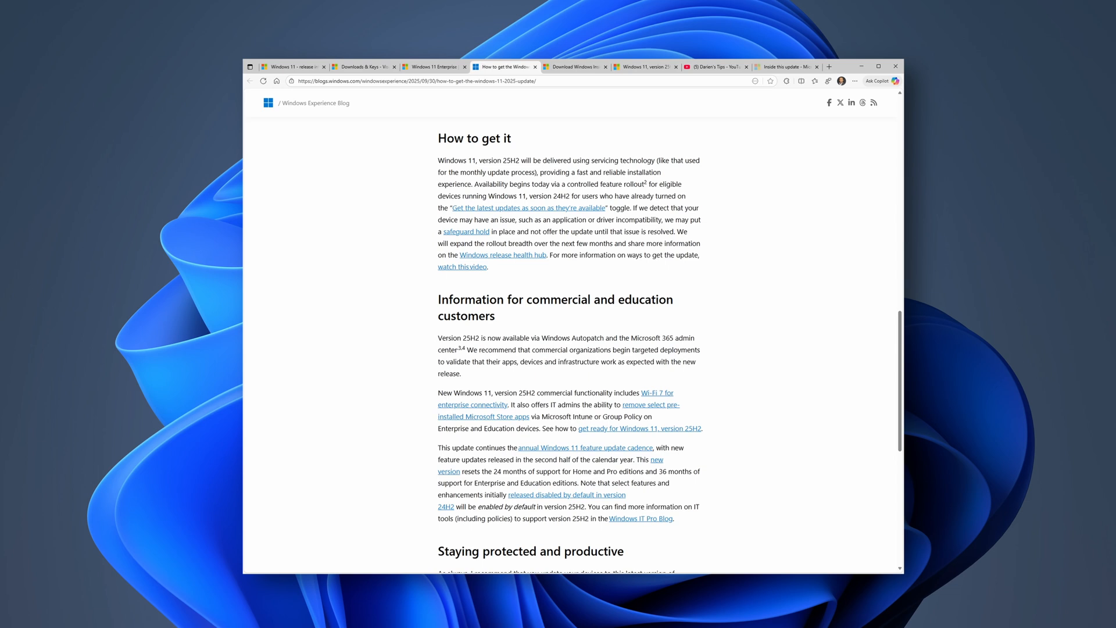
click(574, 65)
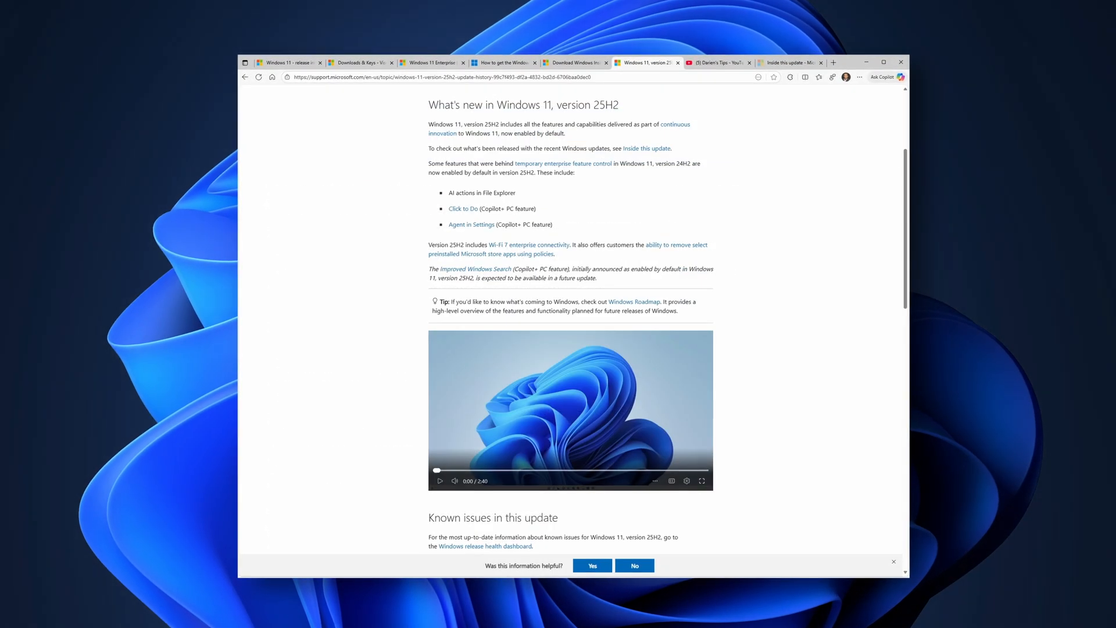
Minimize Edge to show the desktop and open the Windows 11 Start menu
click(440, 481)
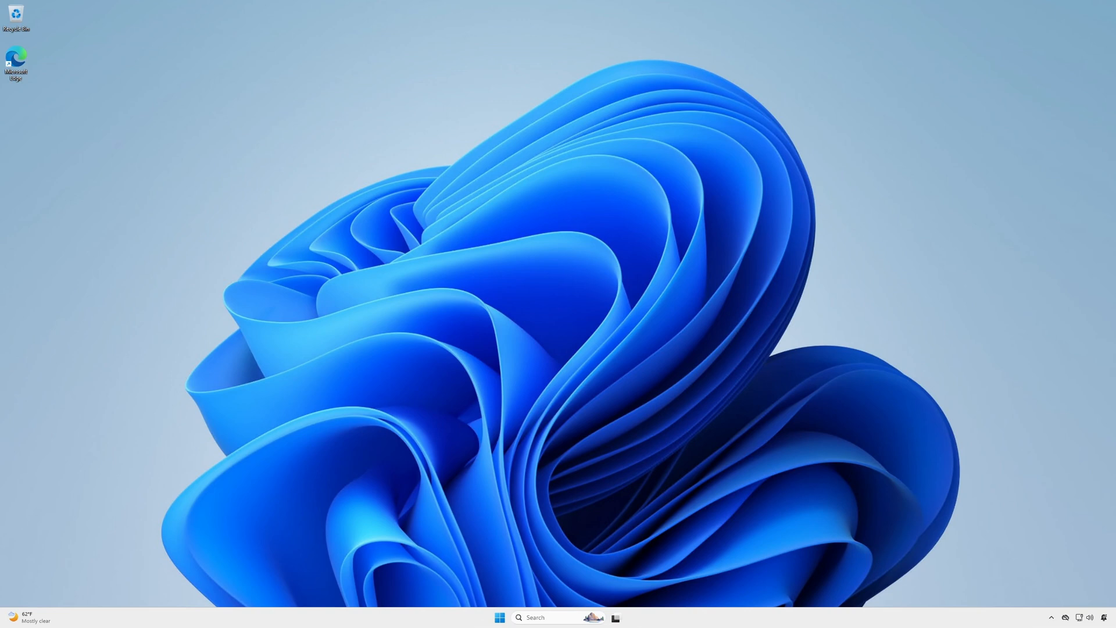
click(499, 617)
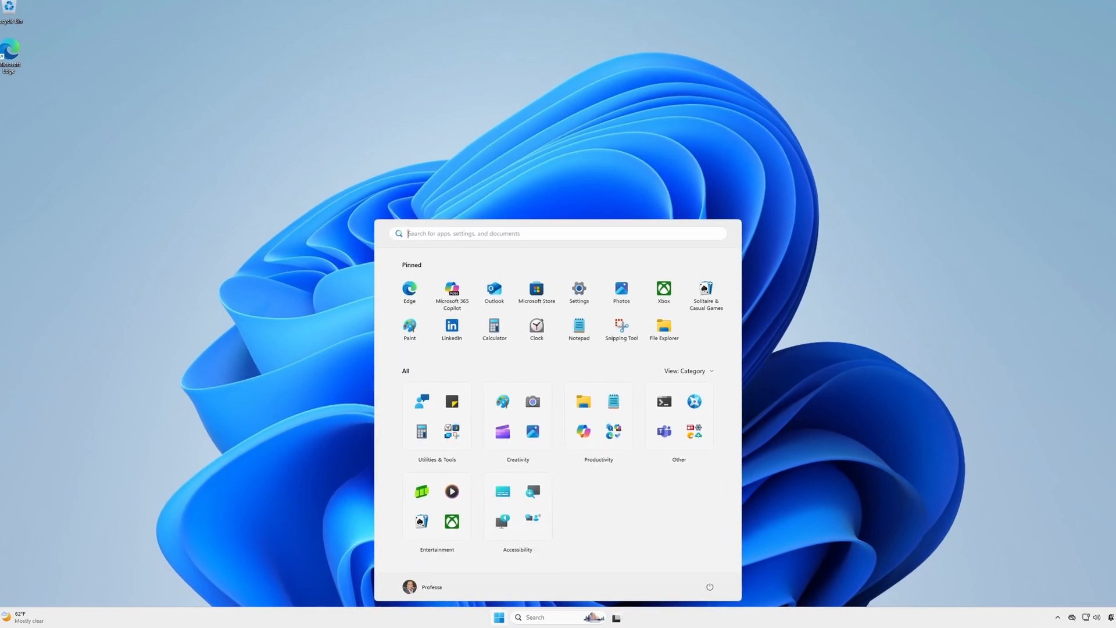